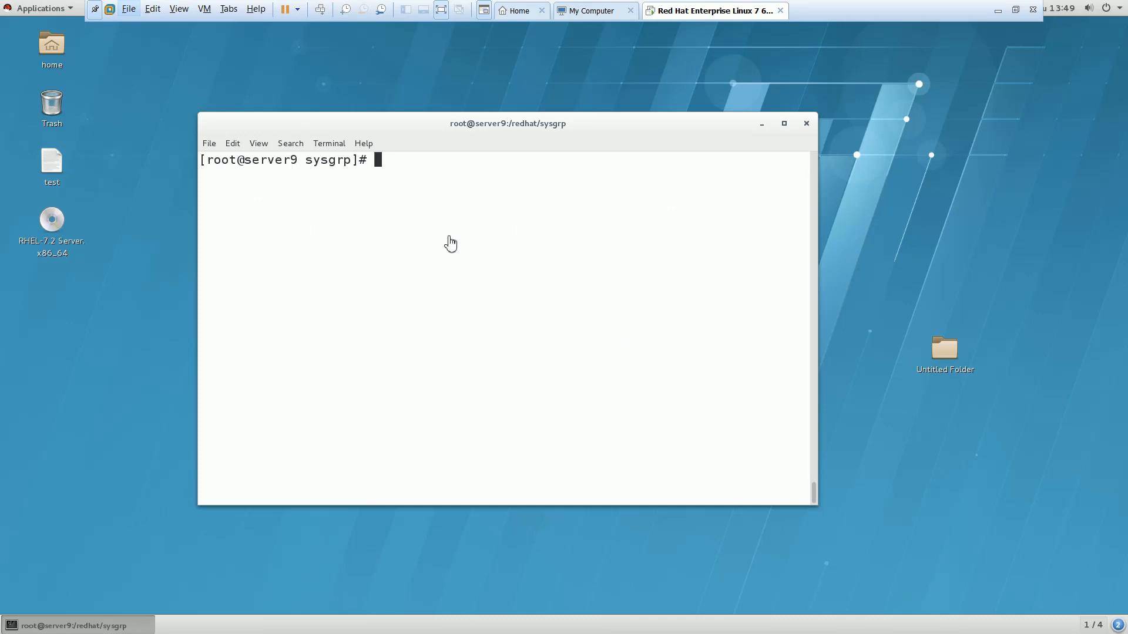
- Abandon a half-typed vi /etc/sysctl command with Ctrl+C
{"action": "type", "text": "vi /"}
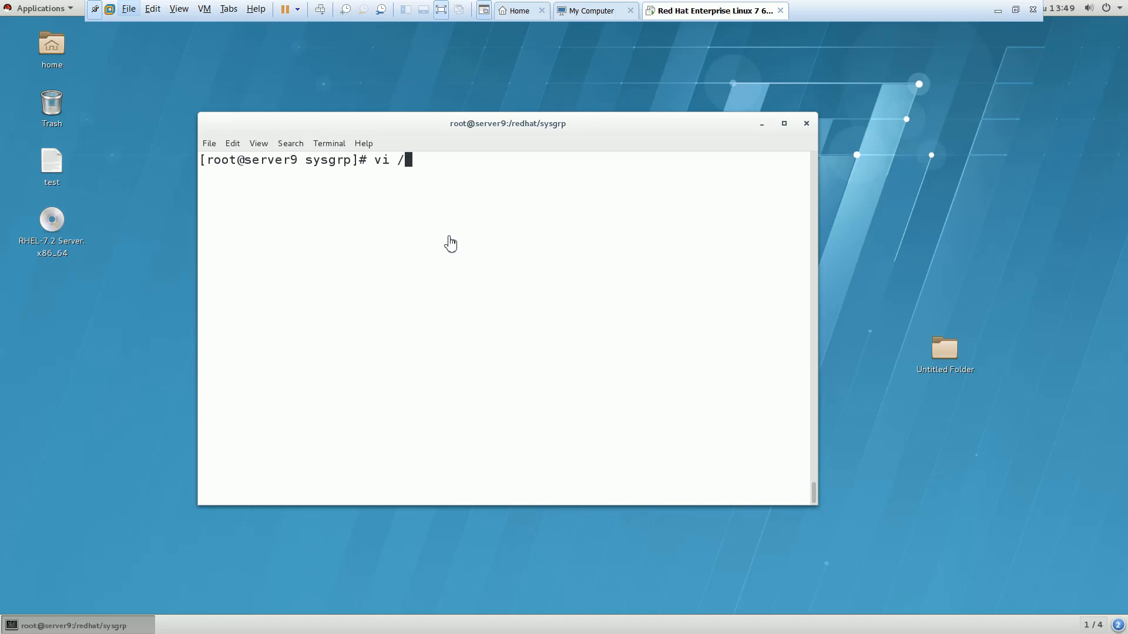
{"action": "type", "text": "etc/sysctl.conf"}
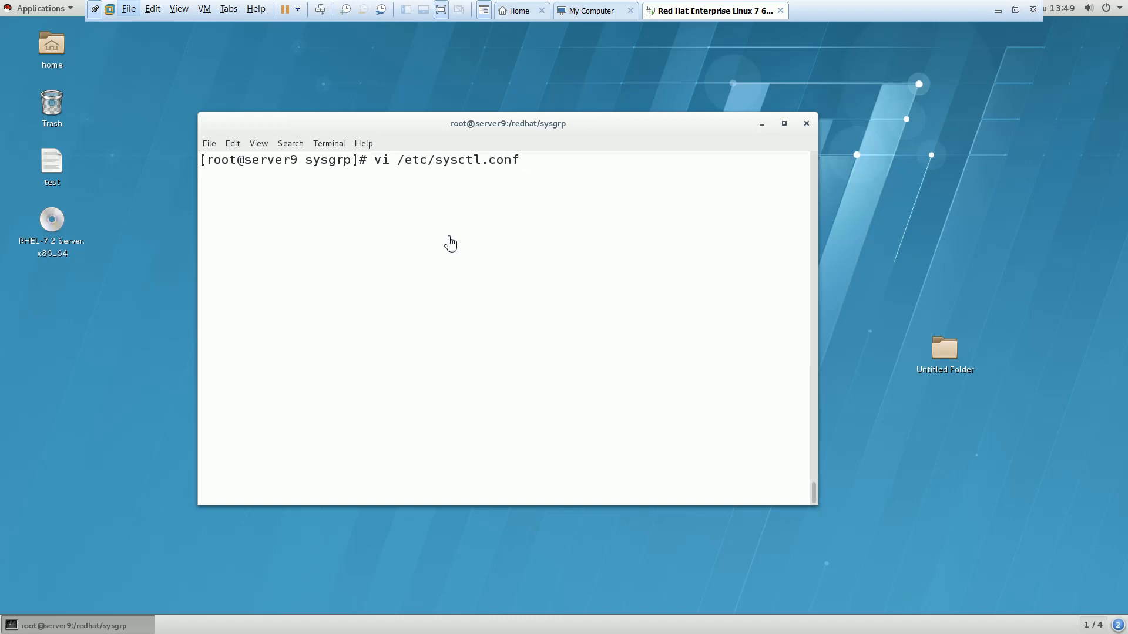
{"action": "key", "text": "ctrl+c"}
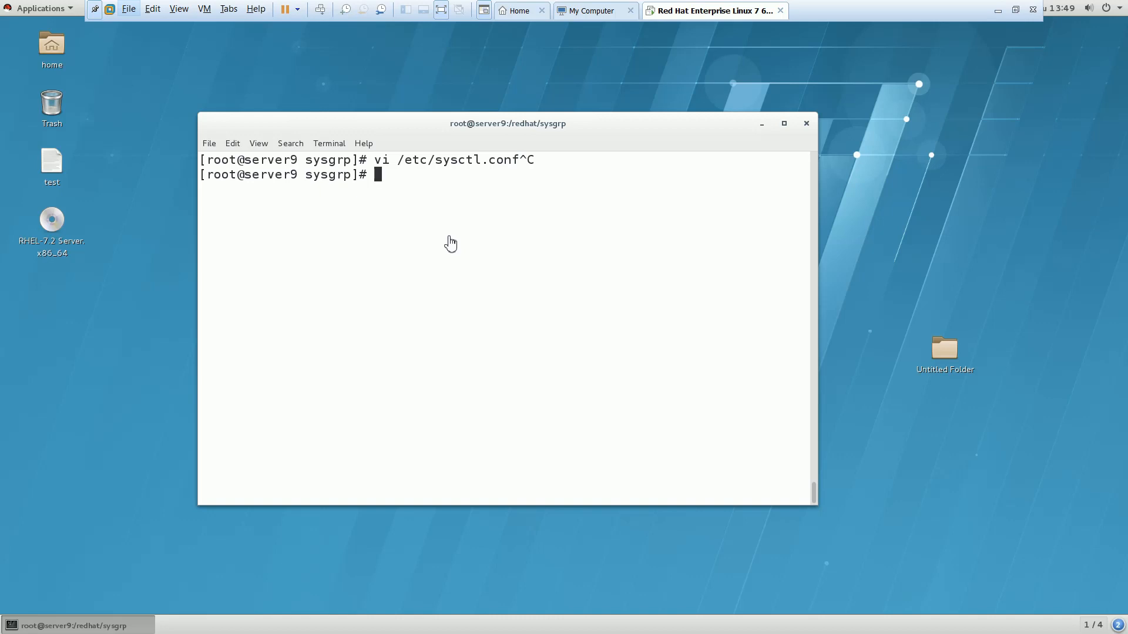
- Copy /etc/sysctl.conf to /etc/sysctl.confbkp1 with cp -p, preserving attributes
{"action": "type", "text": "cp"}
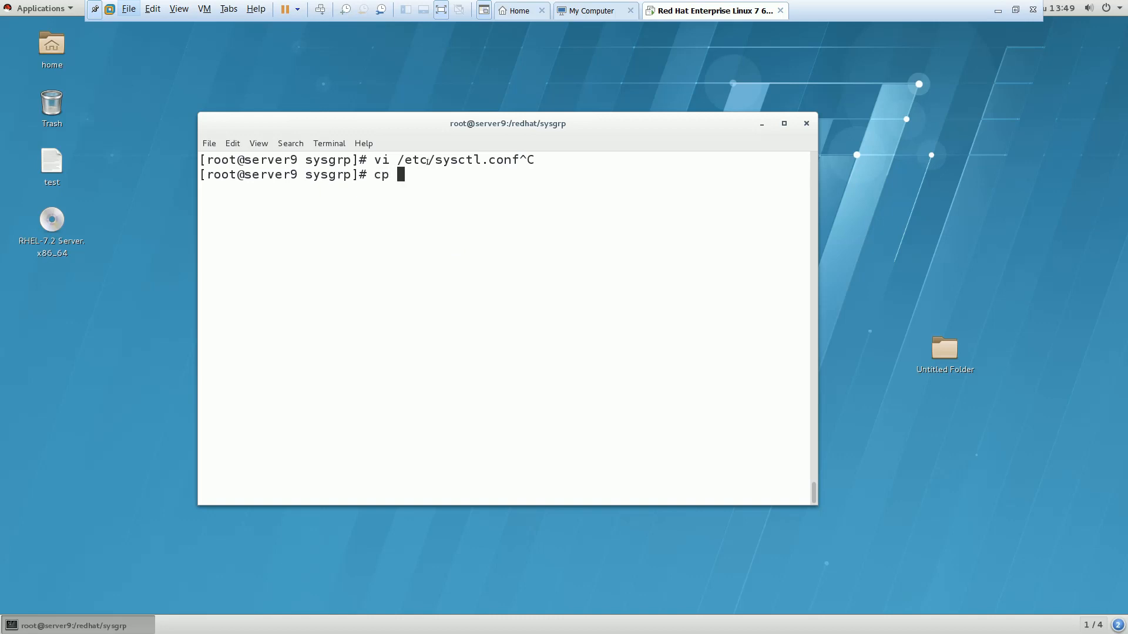
{"action": "type", "text": "-p /etc/s"}
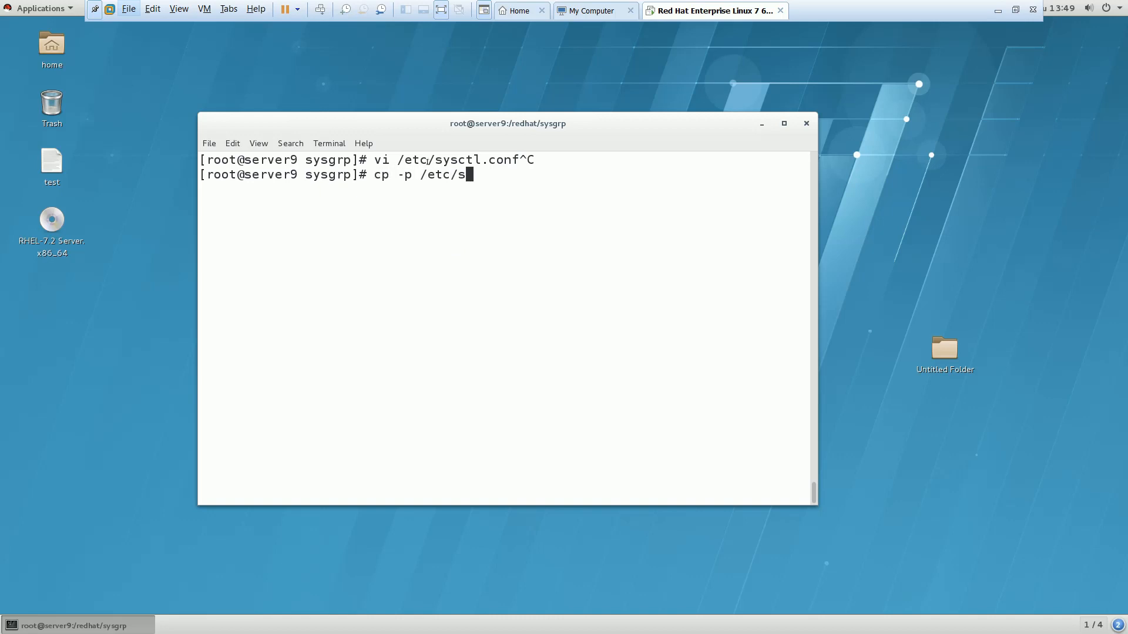
{"action": "type", "text": "ysctl.conf /etc/sys"}
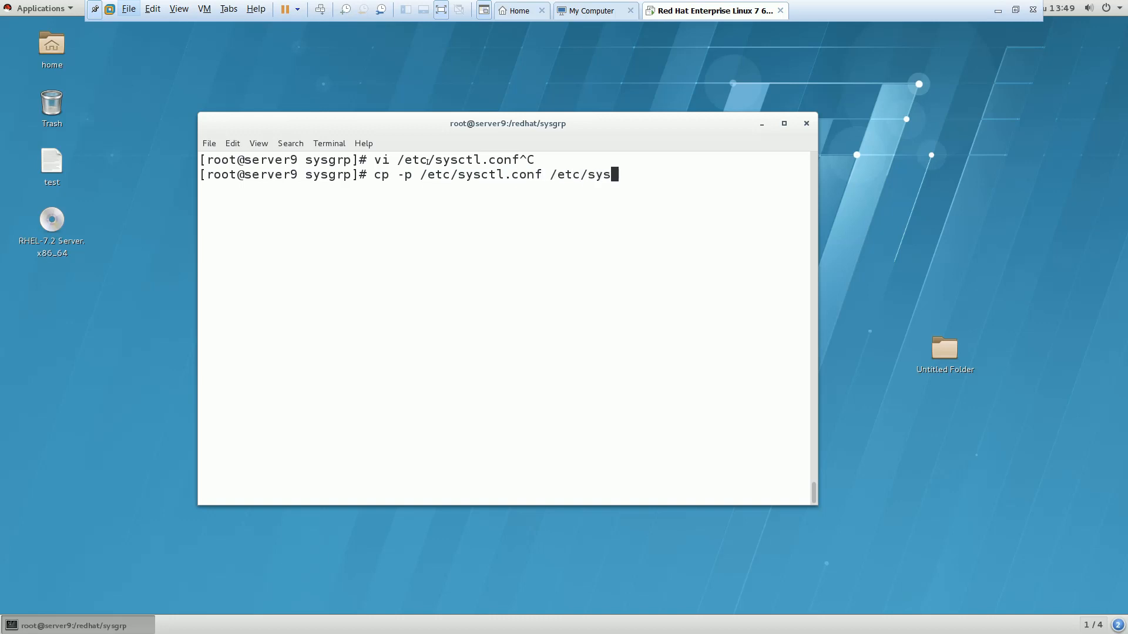
{"action": "type", "text": "ctl.con"}
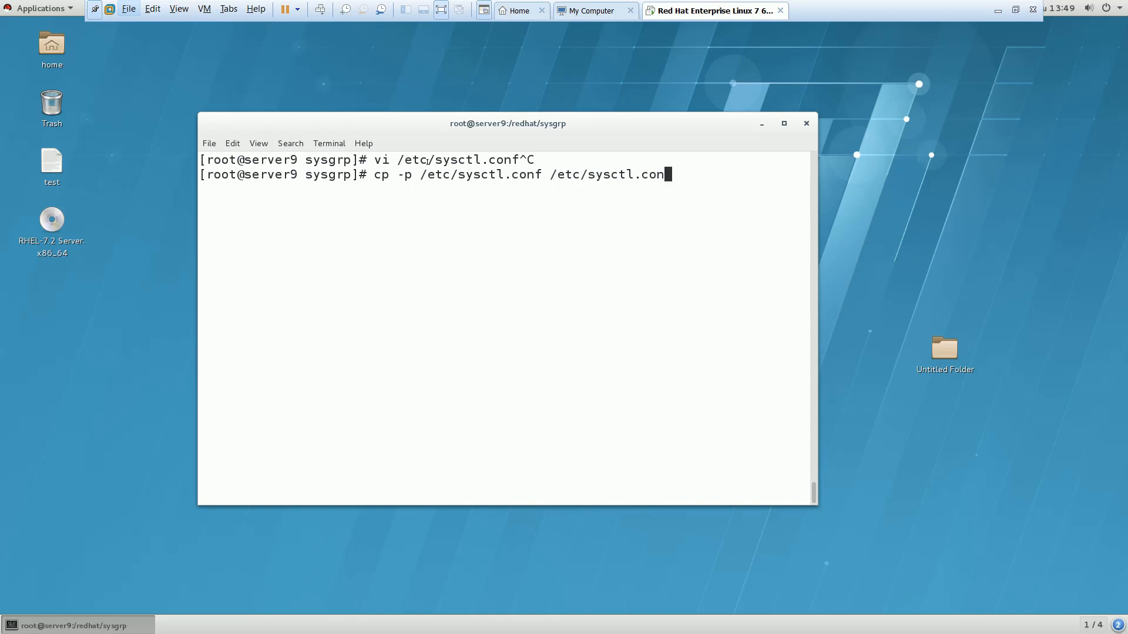
{"action": "type", "text": "f"}
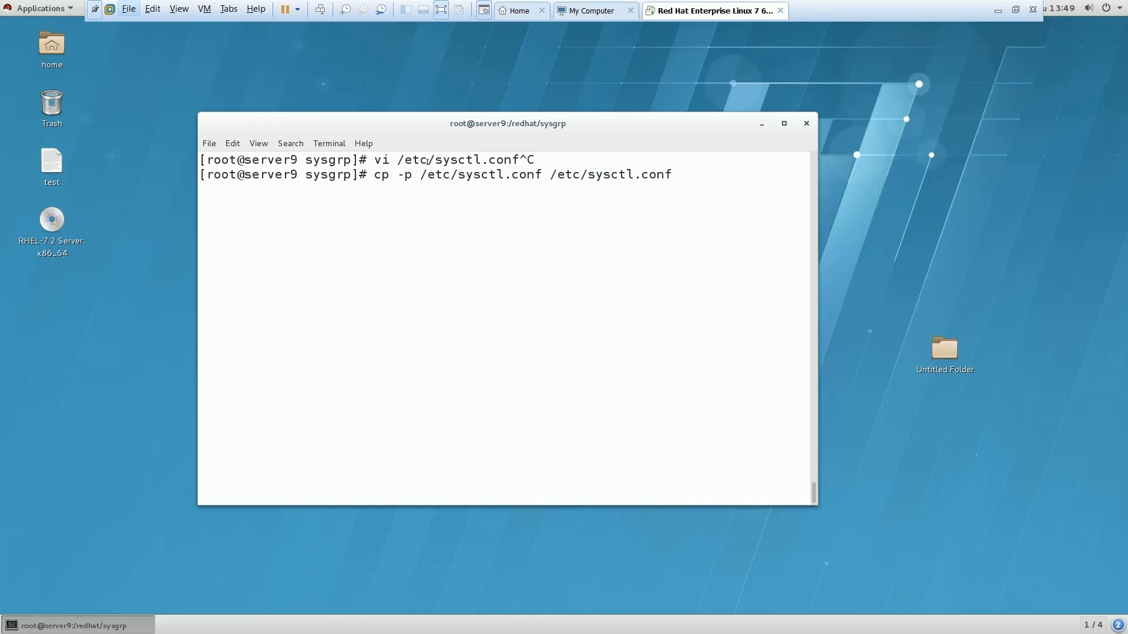
{"action": "type", "text": "bkp1"}
{"action": "type", "text": "vi"}
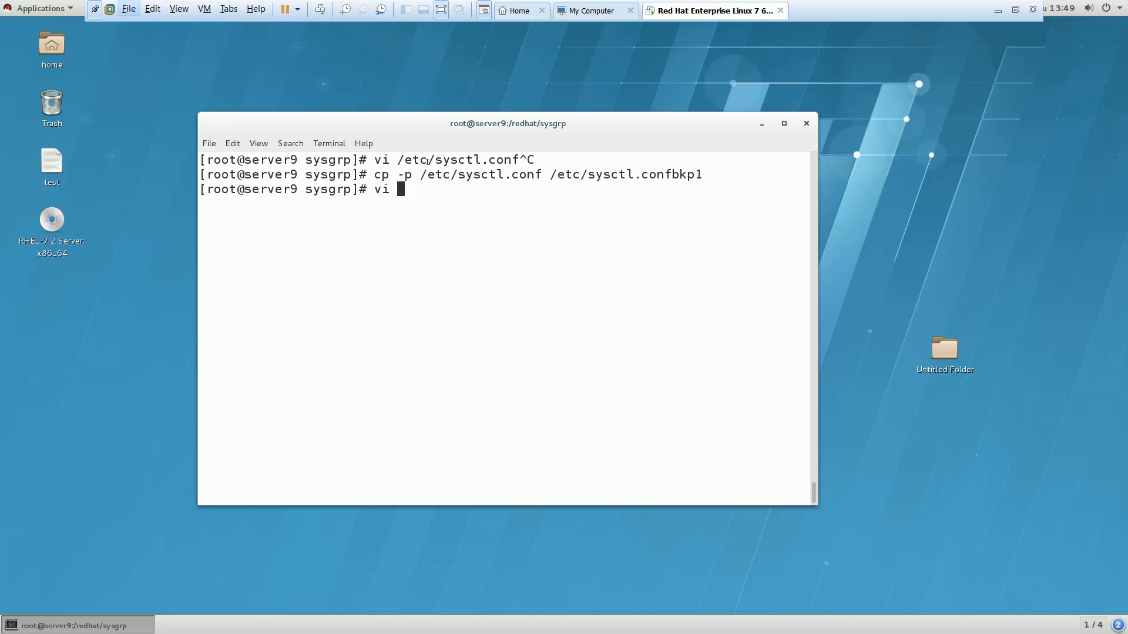
- Open /etc/sysctl.conf in vi and enter insert mode
{"action": "type", "text": "/etc/sys"}
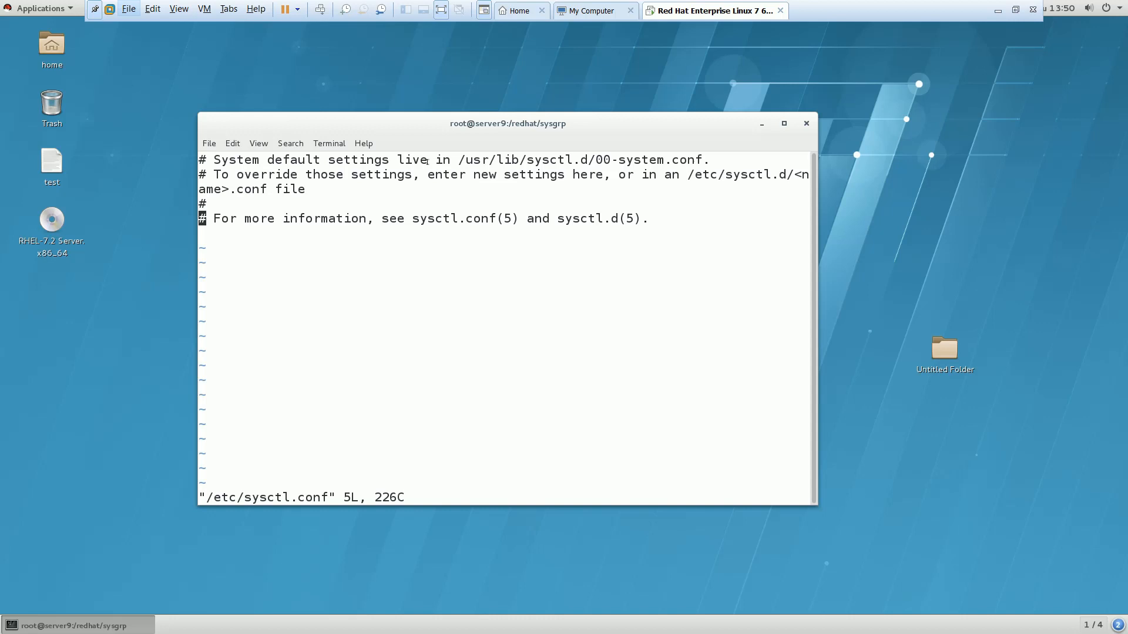
{"action": "key", "text": "i"}
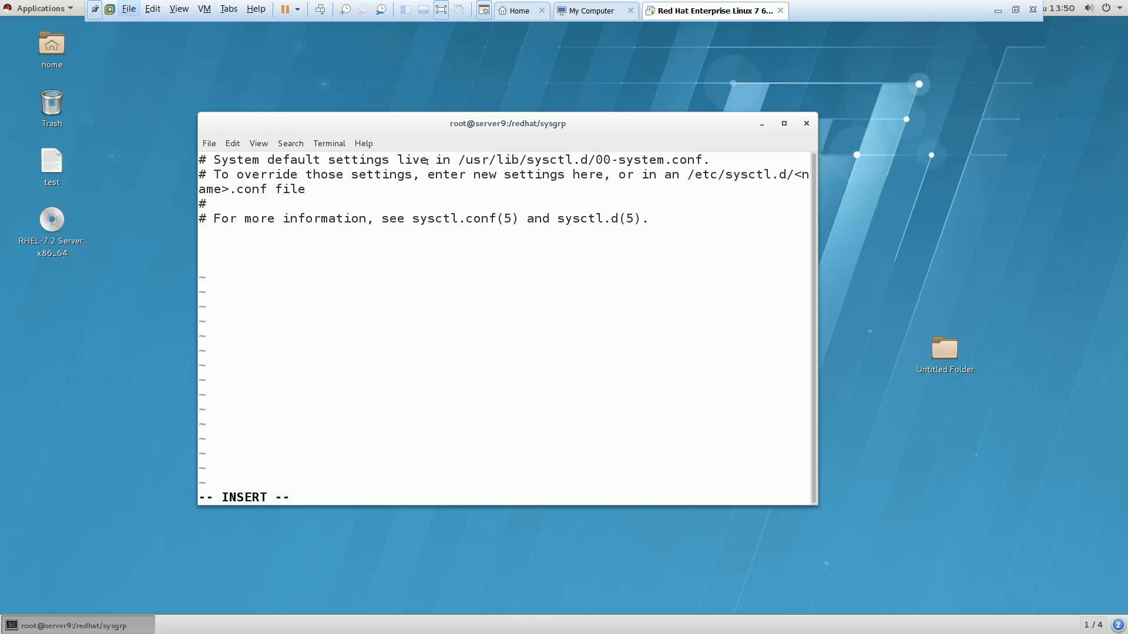
- Add the line net.ipv4.ip_forward = 1 to the file
{"action": "type", "text": "net."}
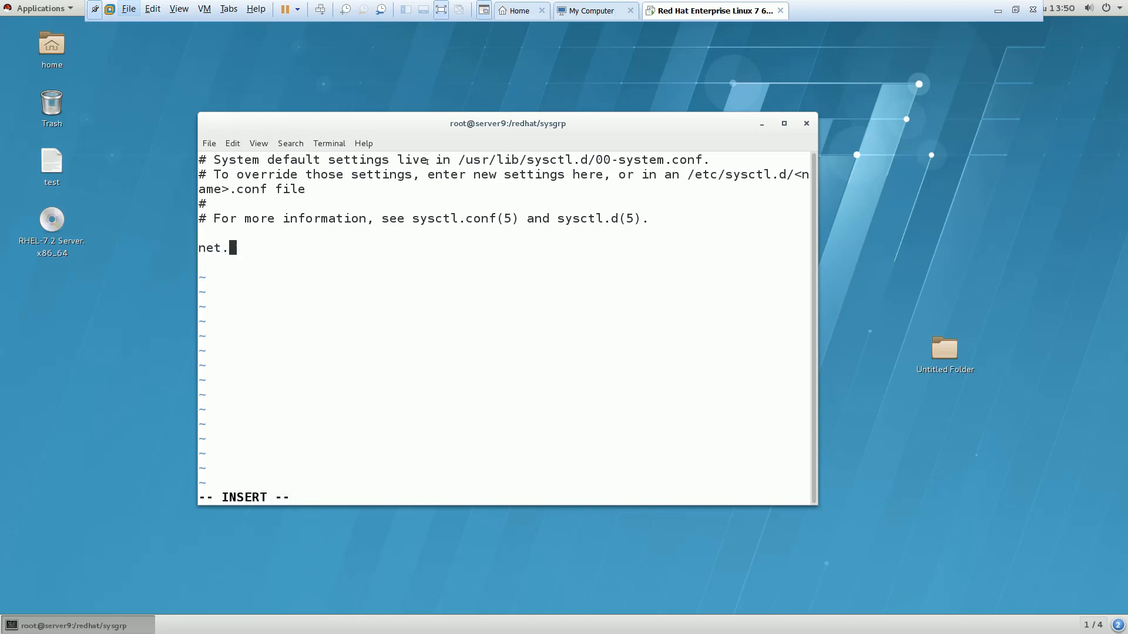
{"action": "type", "text": "ip"}
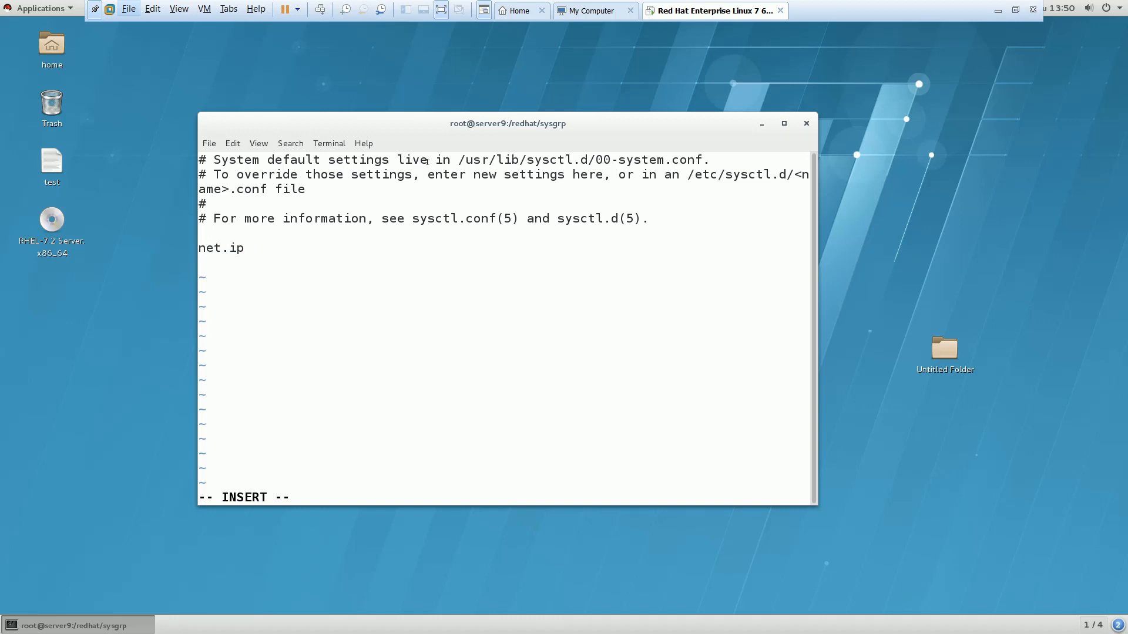
{"action": "type", "text": "v4"}
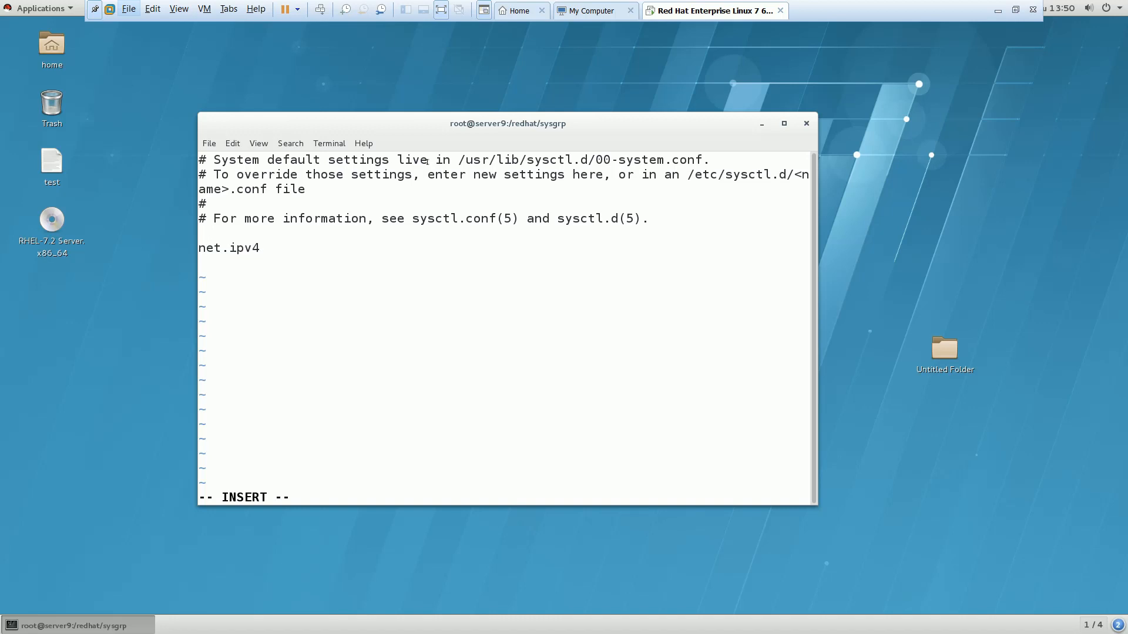
{"action": "type", "text": "."}
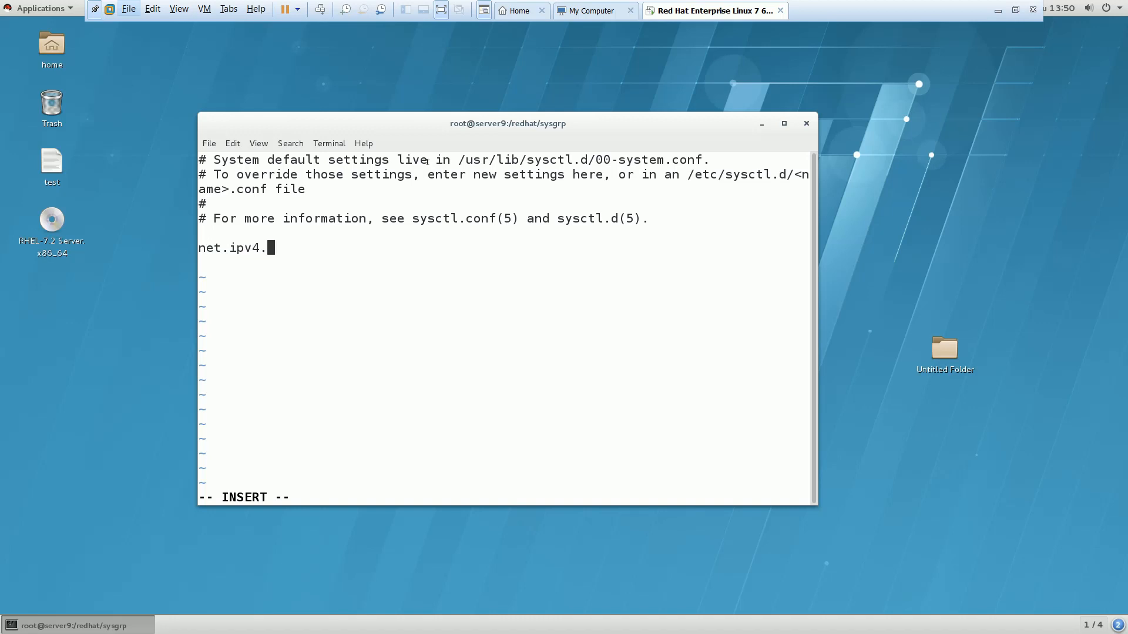
{"action": "type", "text": "ip_"}
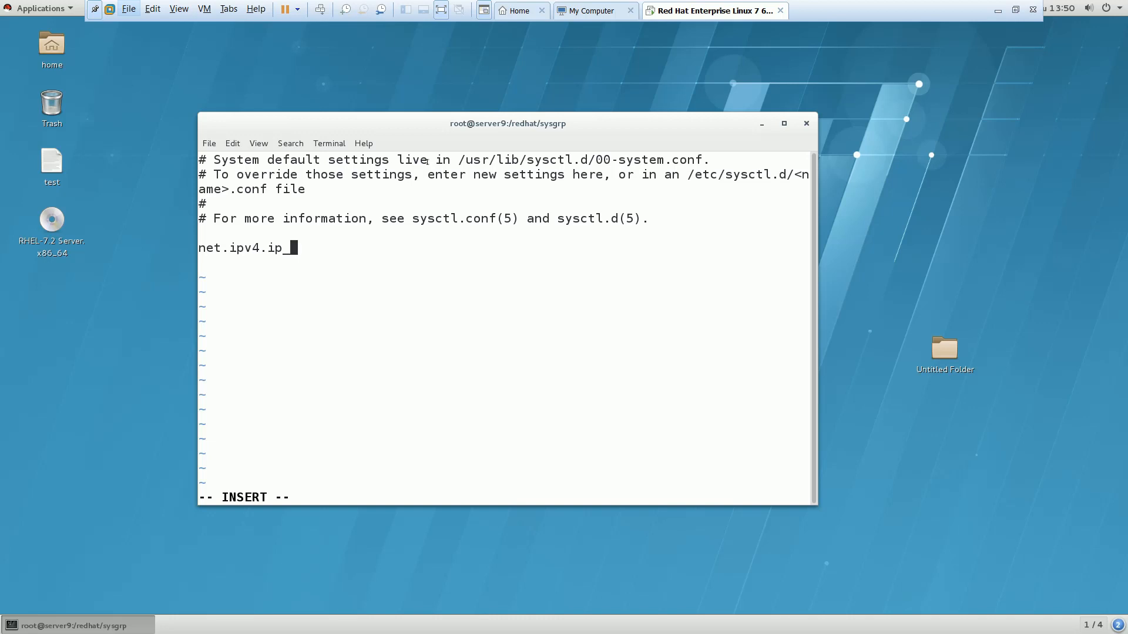
{"action": "type", "text": "forward"}
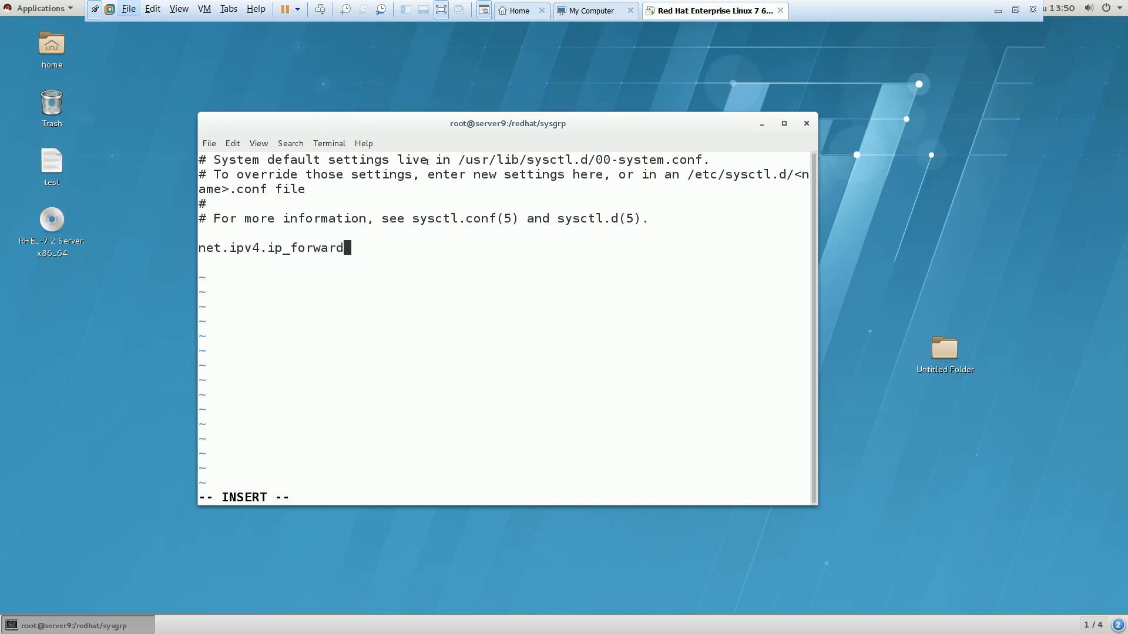
{"action": "type", "text": "="}
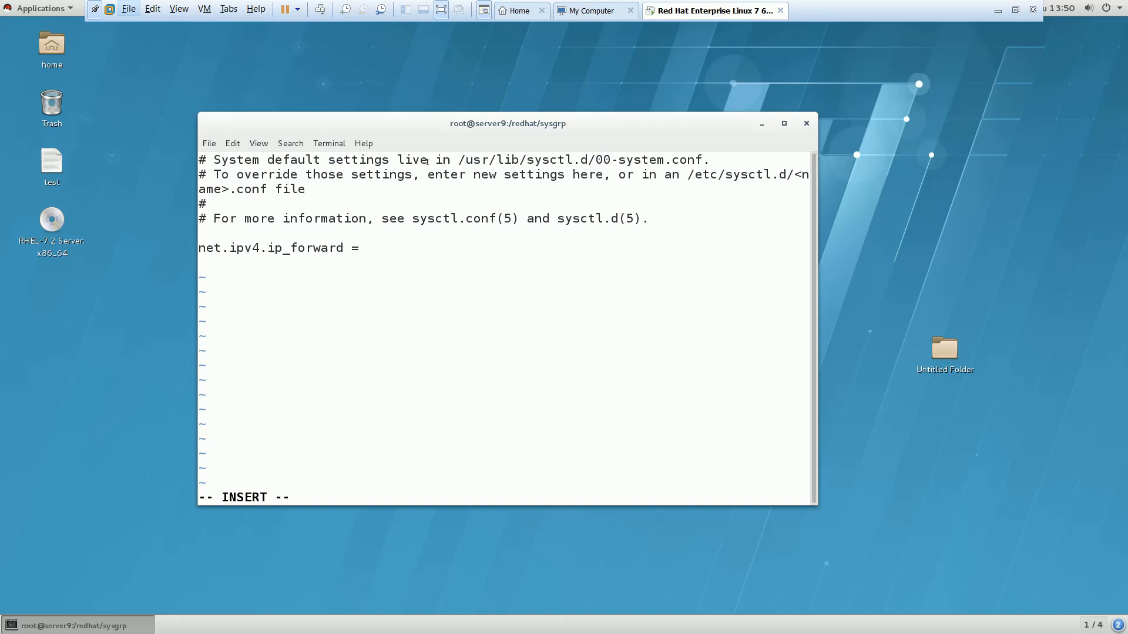
{"action": "type", "text": "1"}
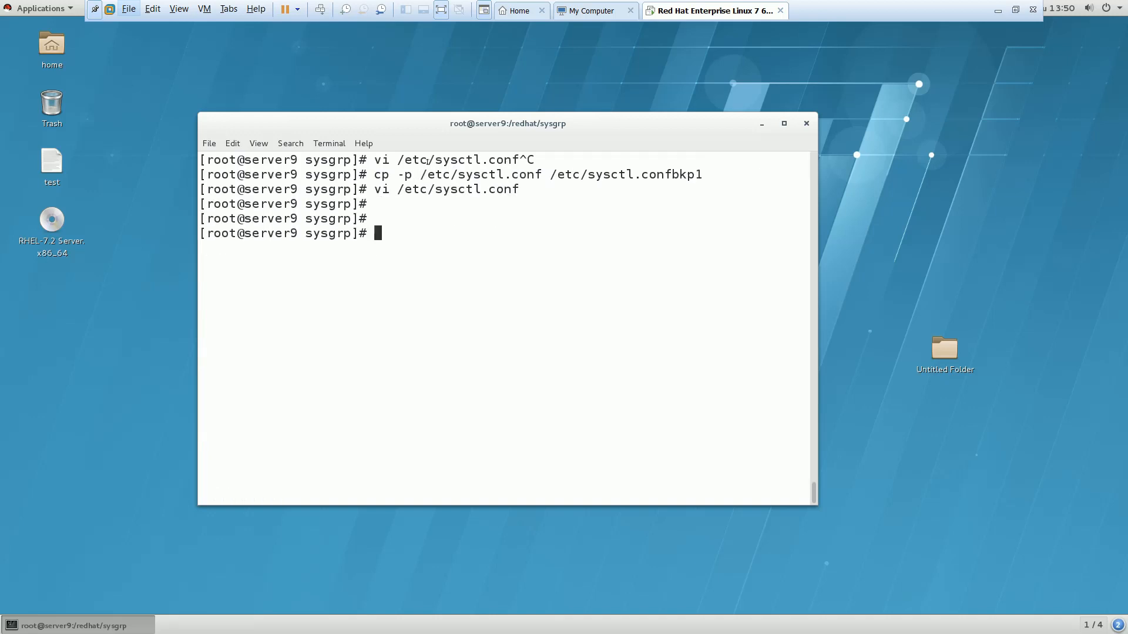
- Run sysctl -p so the kernel applies net.ipv4.ip_forward = 1
{"action": "type", "text": "s"}
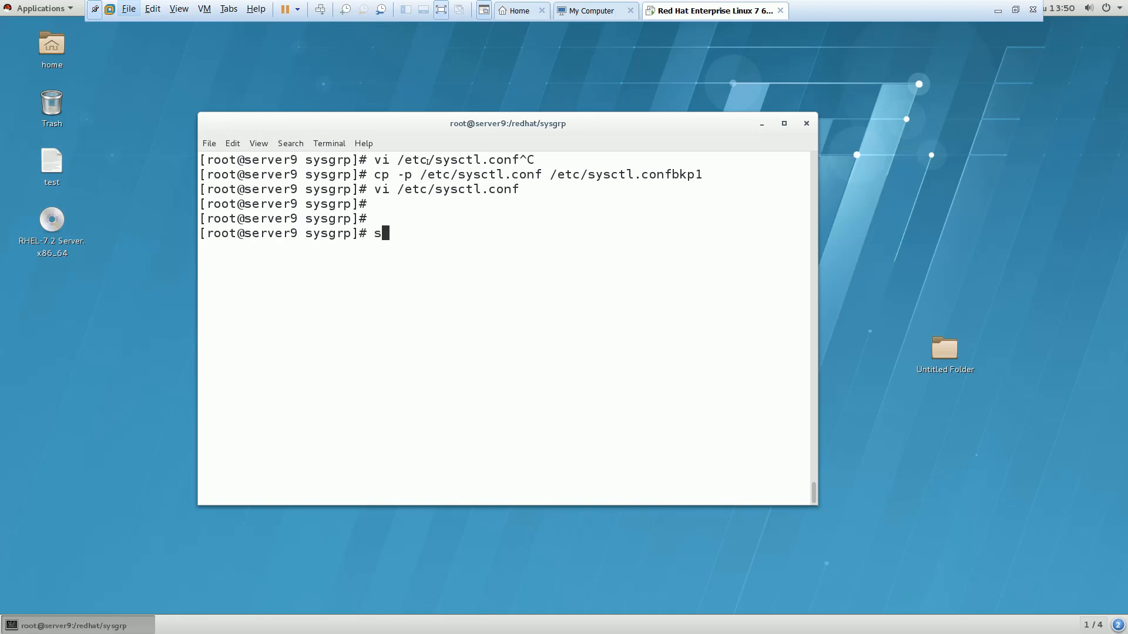
{"action": "type", "text": "ystc"}
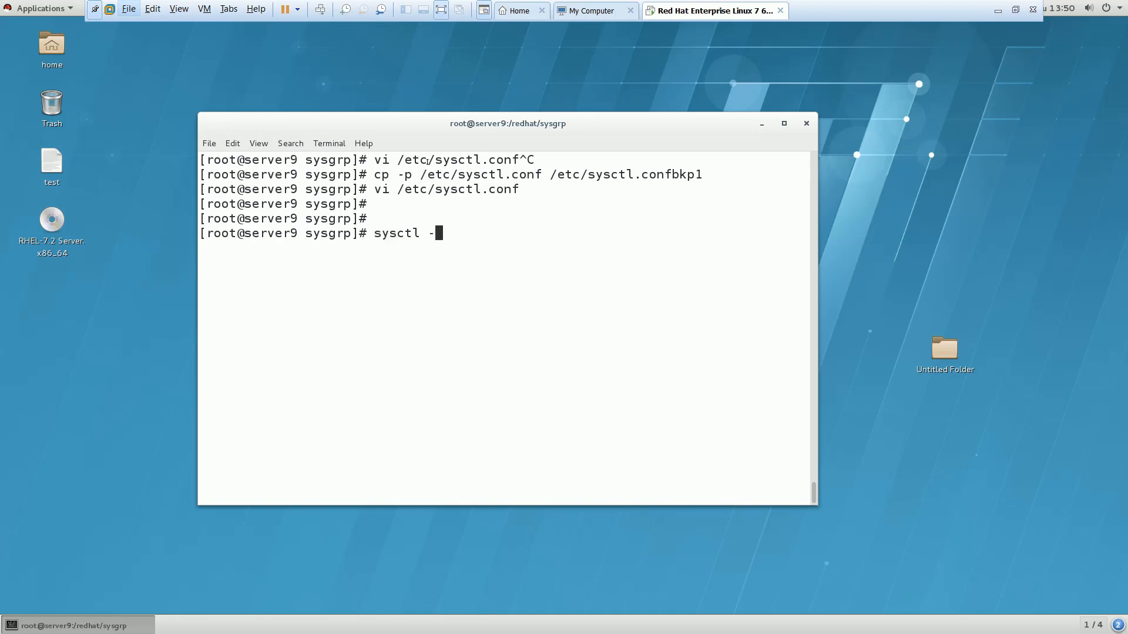
{"action": "key", "text": "Return"}
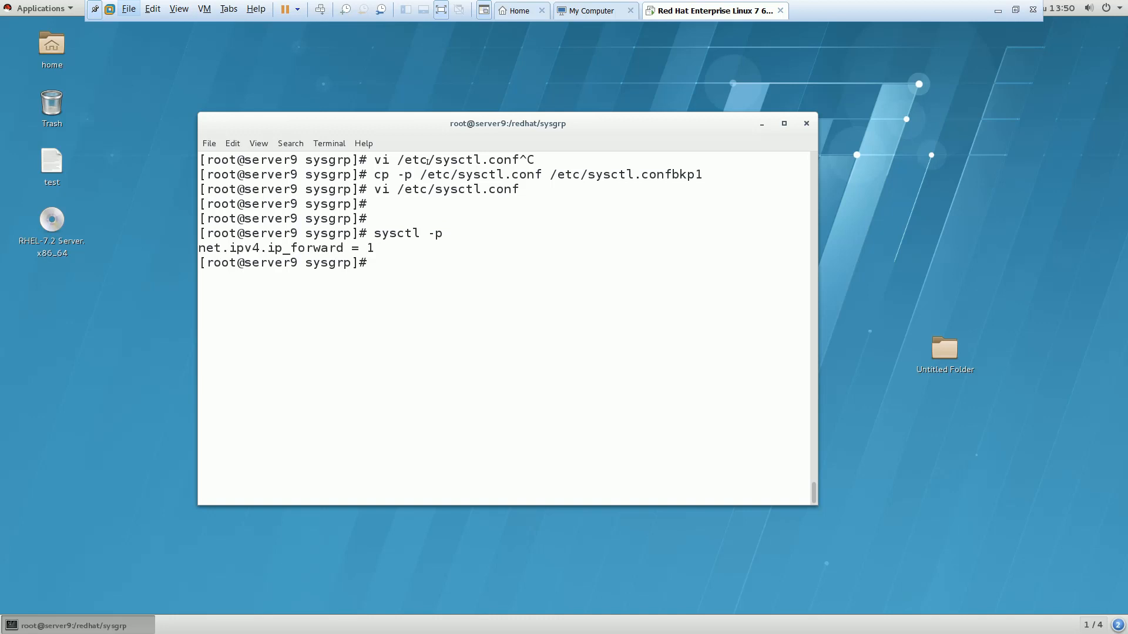
{"action": "key", "text": "Return"}
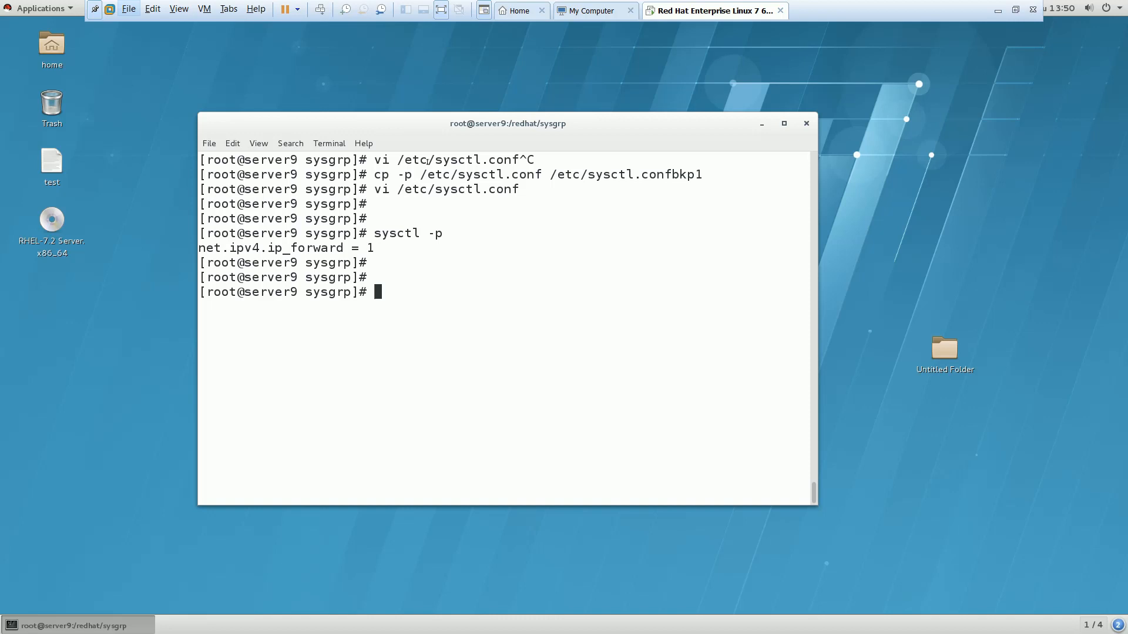
- Run sysctl -a | grep -i net.ipv4.ip_forward to show the live value is 1
{"action": "type", "text": "sysctl"}
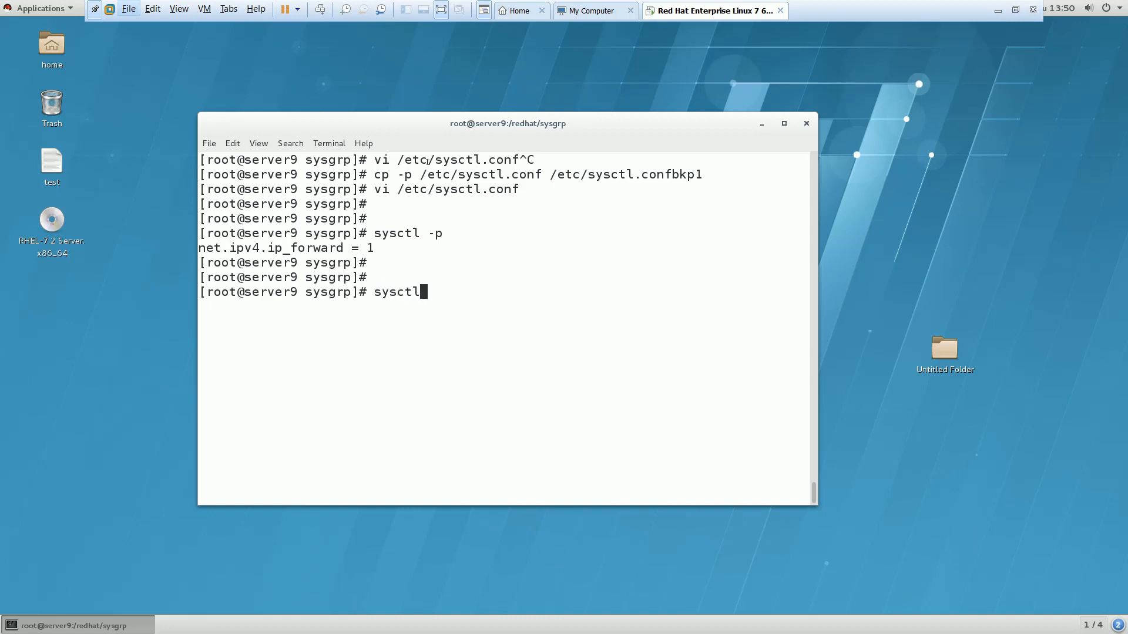
{"action": "type", "text": "-a| grep"}
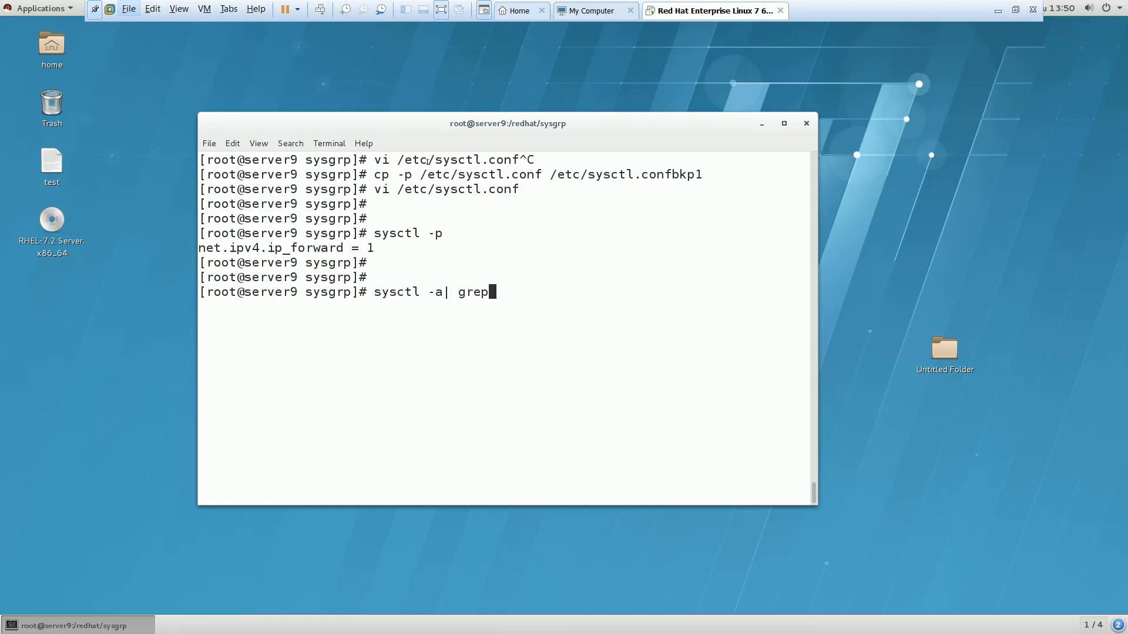
{"action": "type", "text": "-i"}
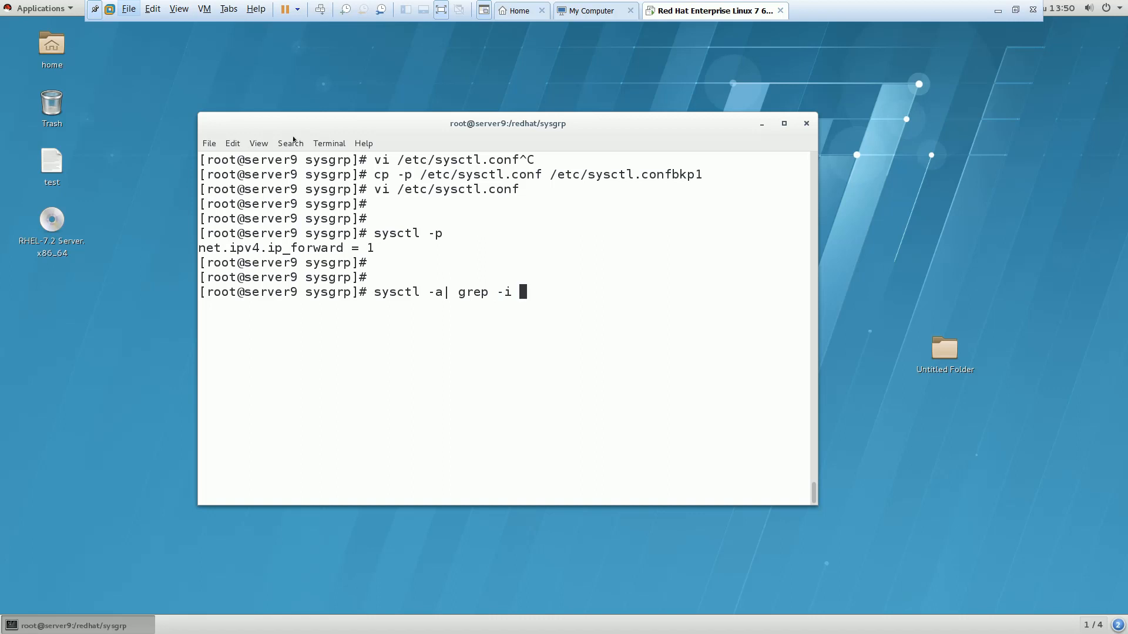
{"action": "type", "text": "net"}
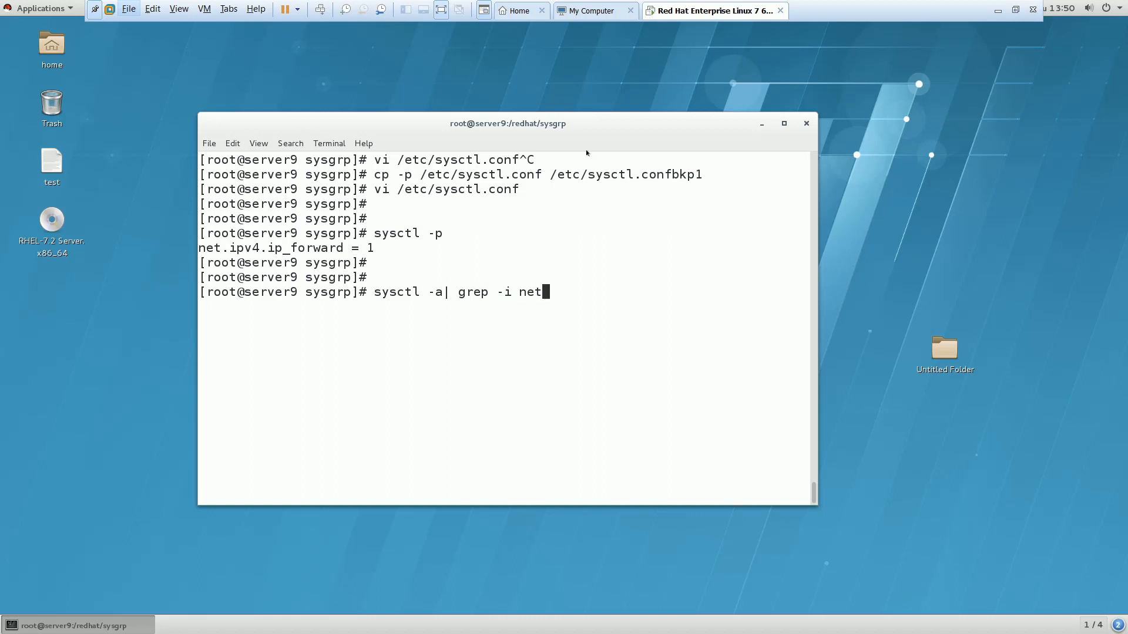
{"action": "type", "text": ".ipv4"}
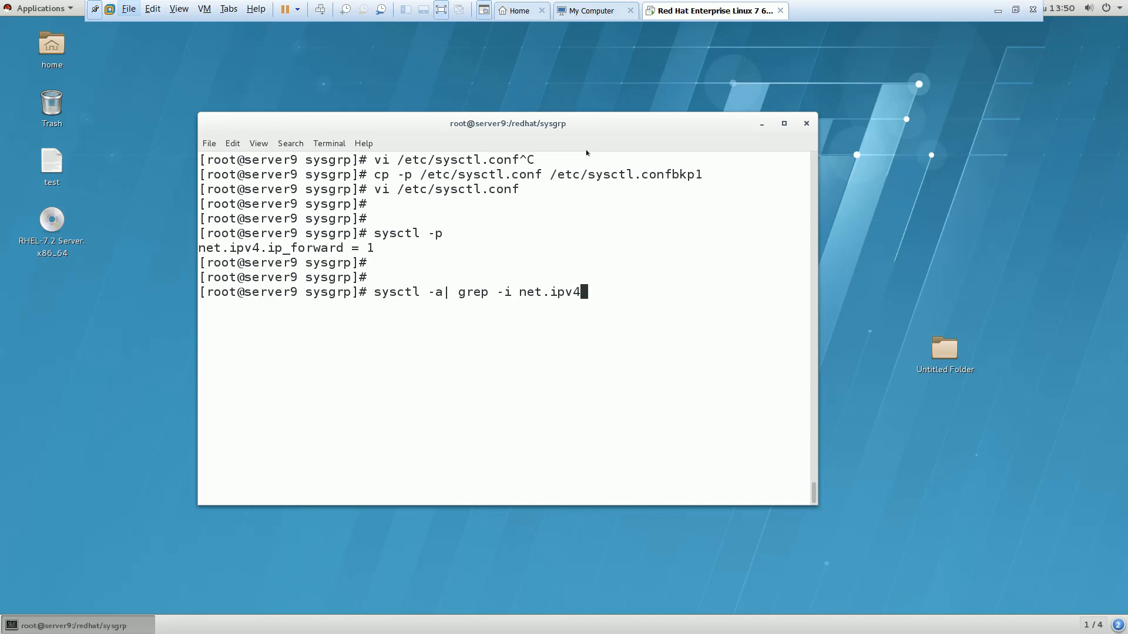
{"action": "type", "text": ".ip_for"}
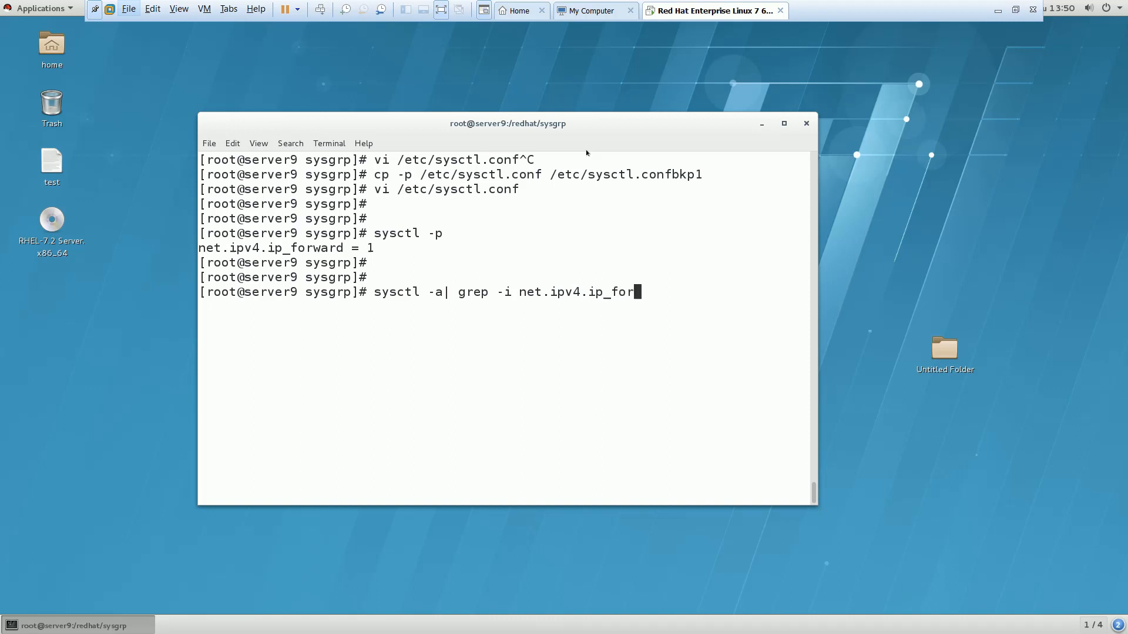
{"action": "key", "text": "Return"}
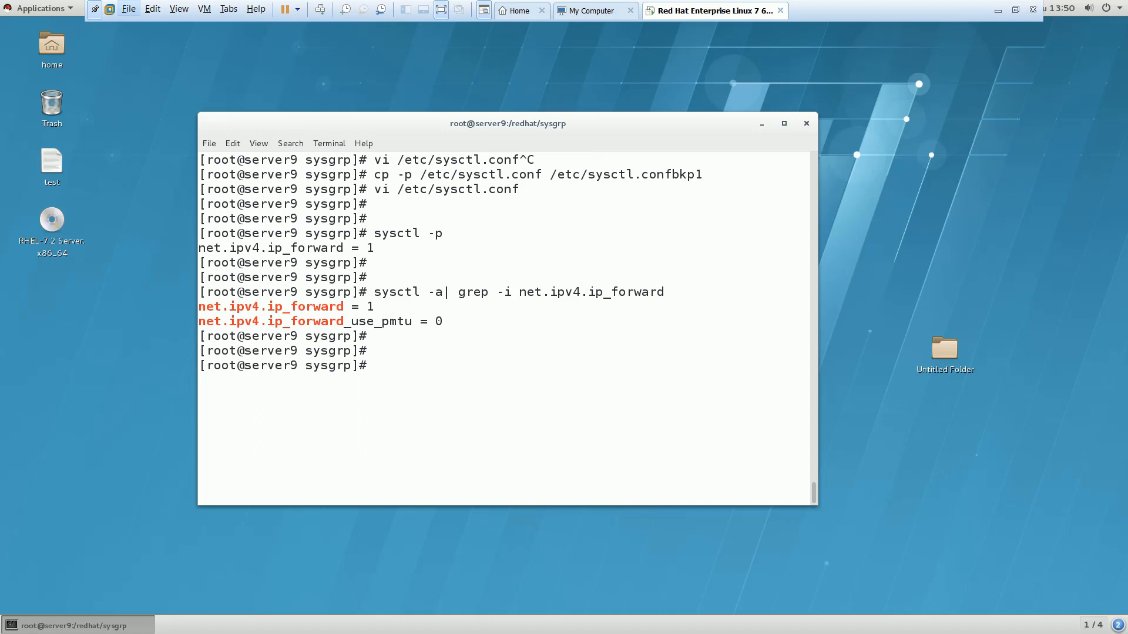
- Start typing the history command at the prompt
{"action": "type", "text": "his"}
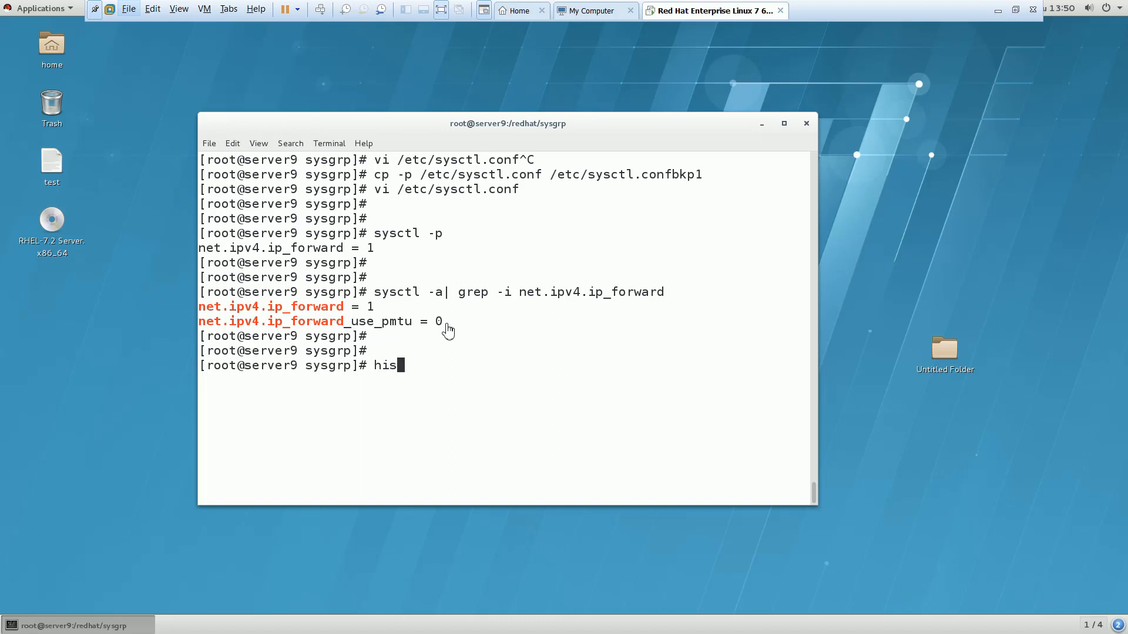
{"action": "type", "text": "to"}
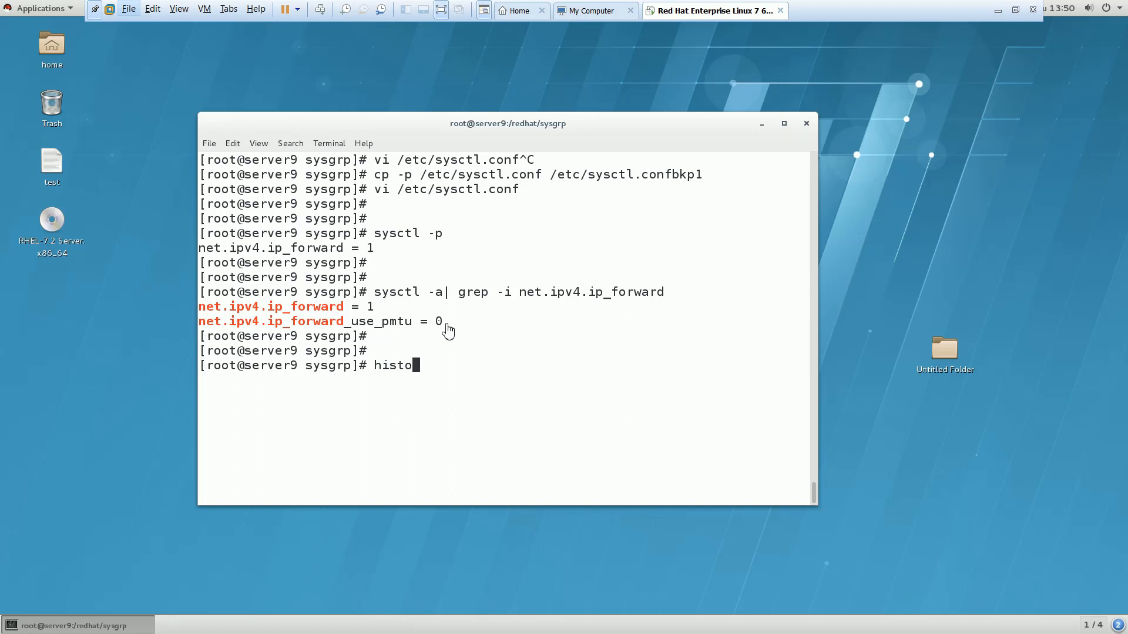